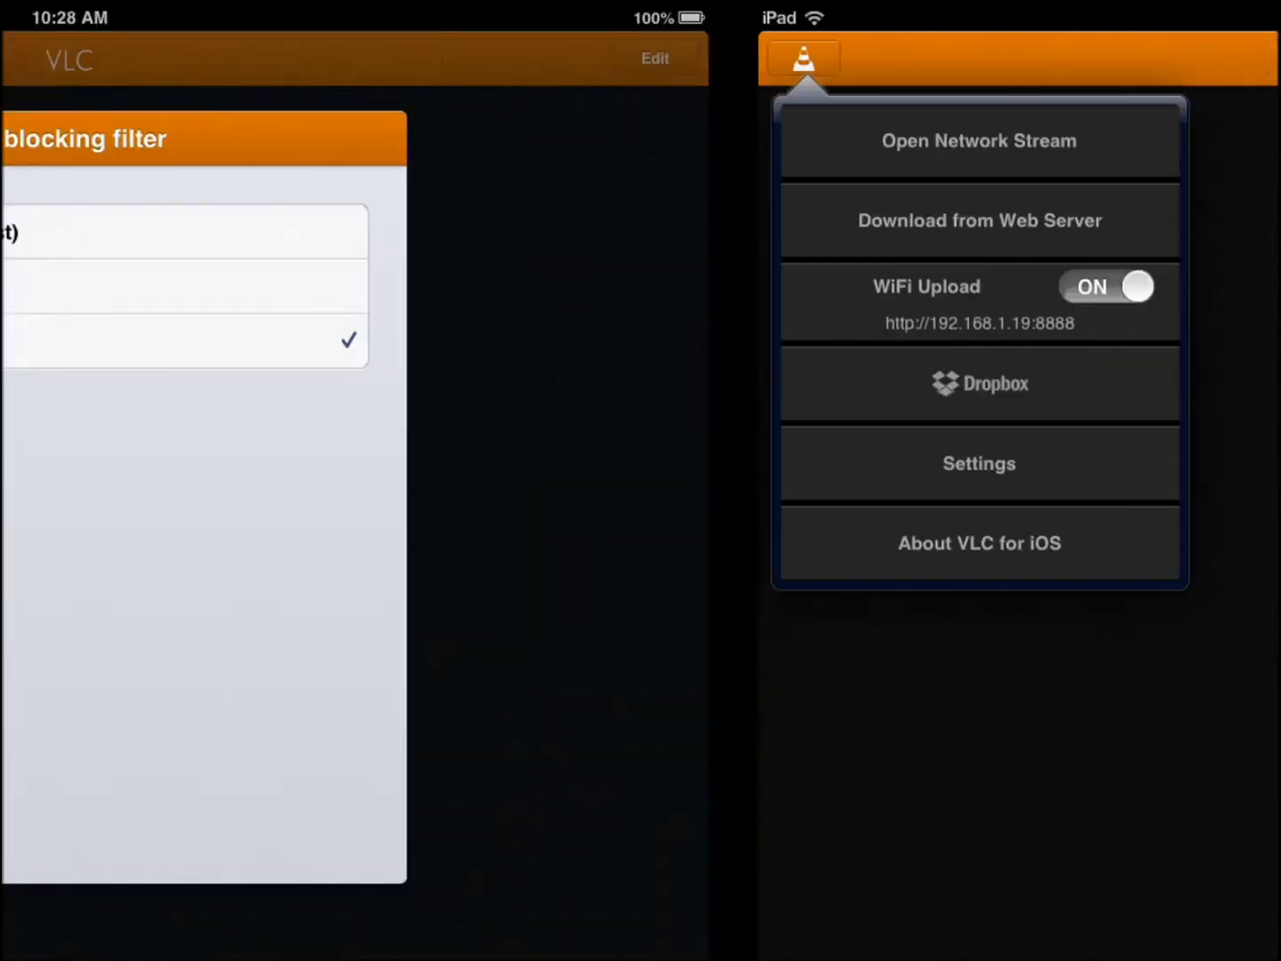
Show VLC's settings panel with passcode lock, deblocking filter, subtitle encoding and audio options
click(979, 463)
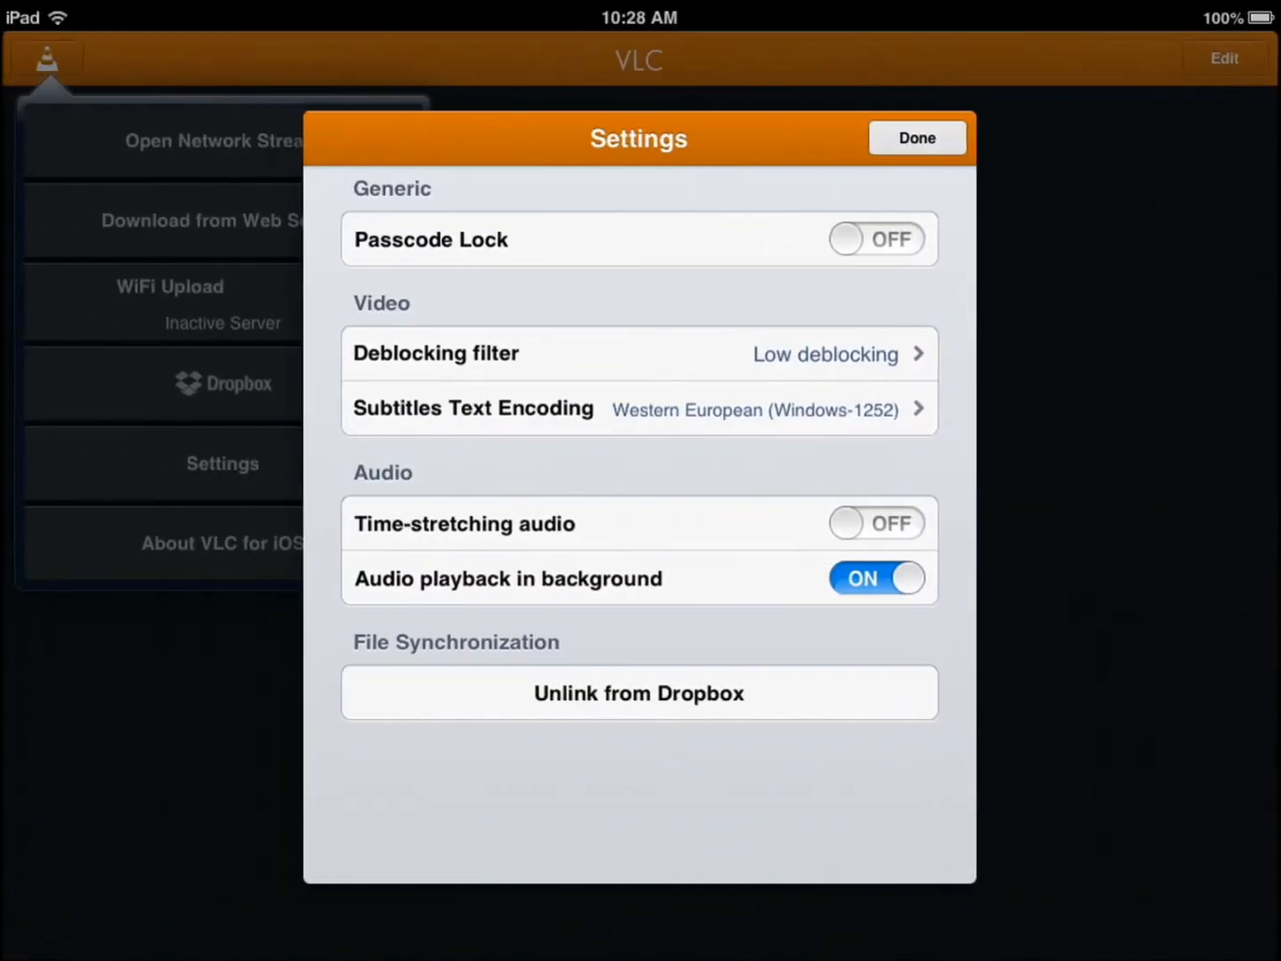